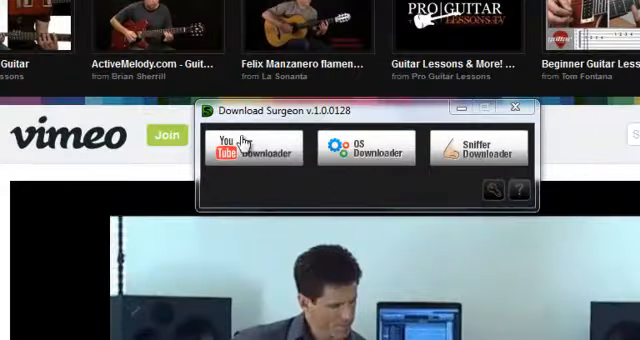
mouse_move(484, 157)
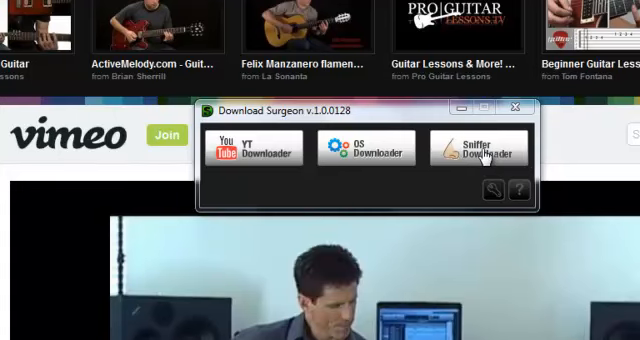
- Launch the Sniffer Downloader to capture the playing Vimeo guitar lesson stream
click(484, 148)
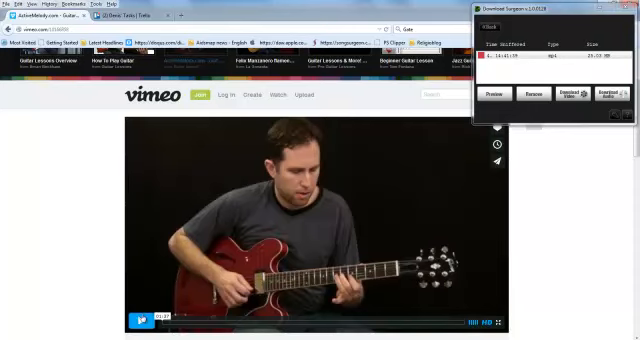
click(139, 320)
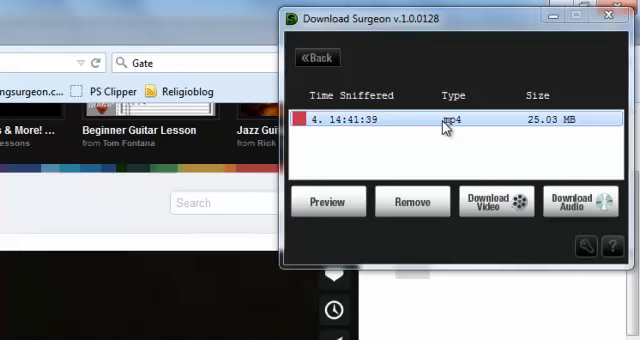
mouse_move(540, 135)
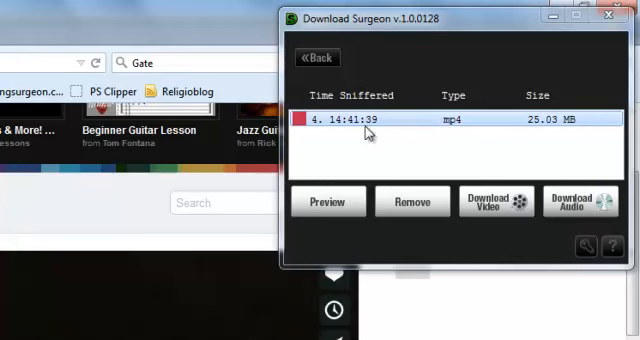
mouse_move(312, 123)
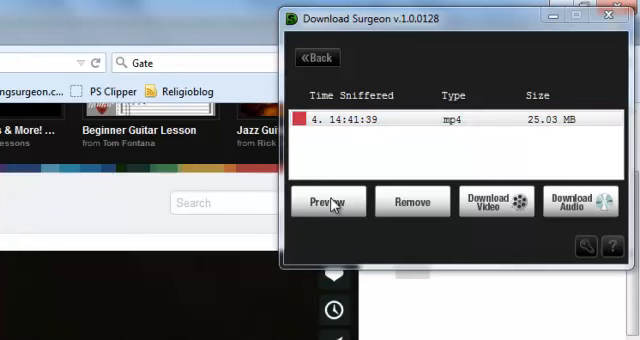
mouse_move(116, 246)
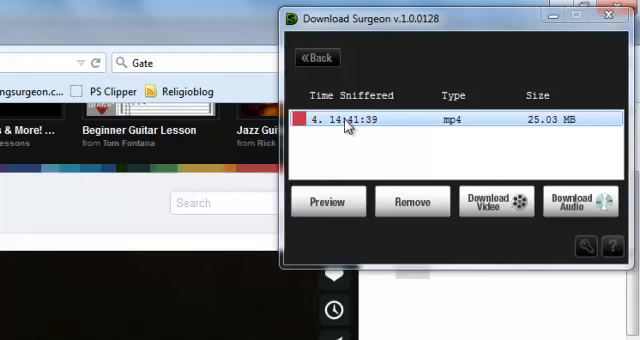
mouse_move(350, 128)
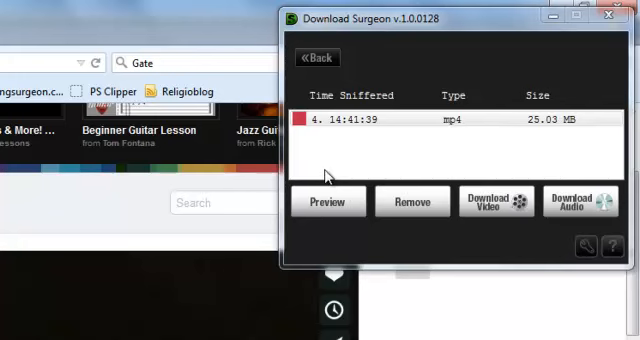
mouse_move(330, 165)
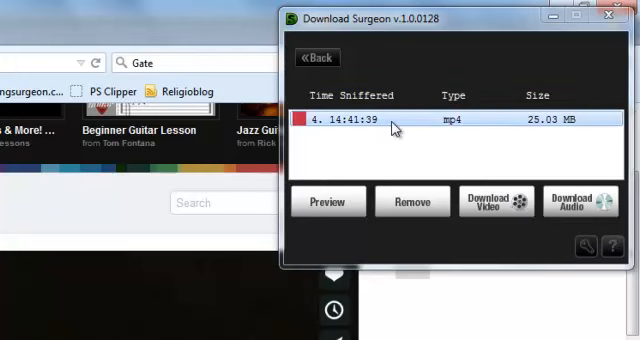
mouse_move(396, 124)
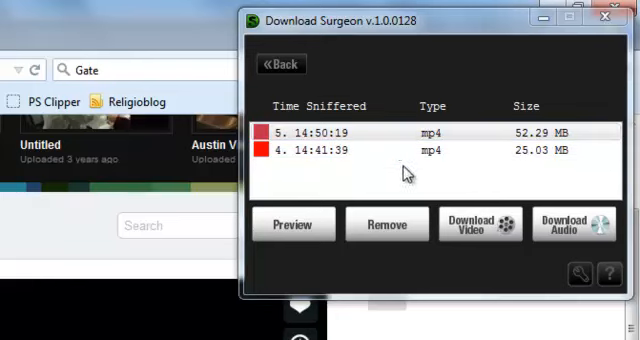
mouse_move(478, 230)
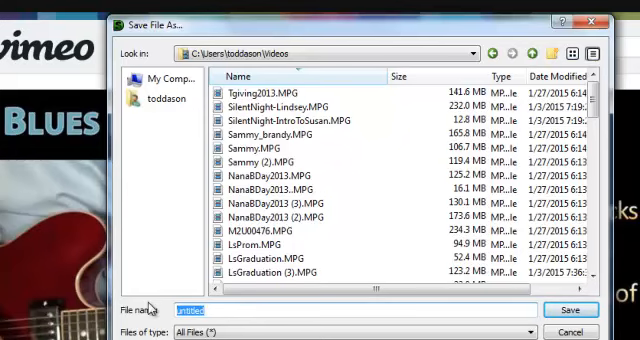
- Save the 52.29 MB Vimeo video as 'vimeotest' and start downloading it
text(vime)
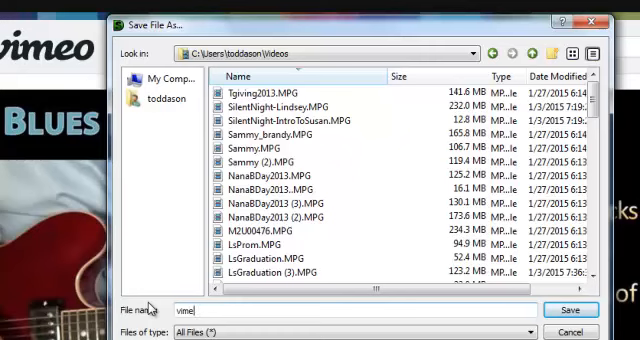
text(test)
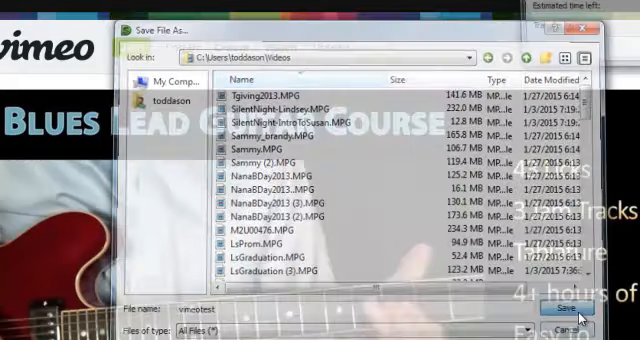
click(541, 319)
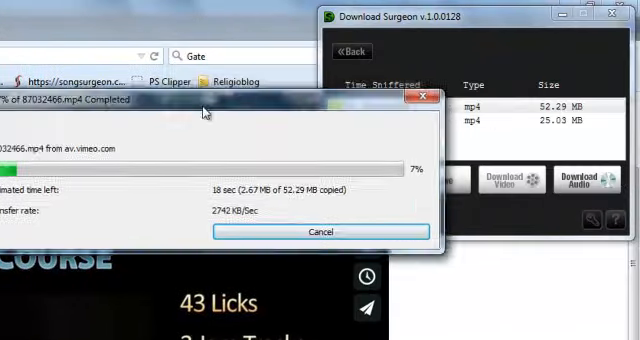